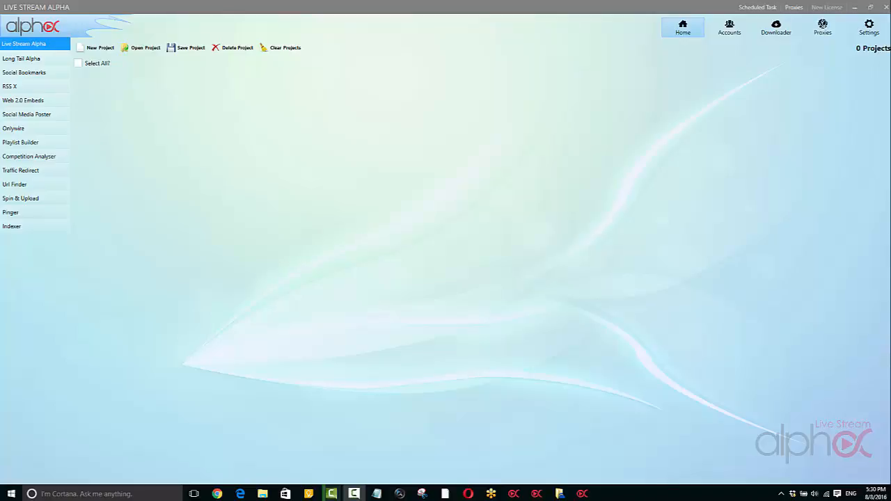
mouse_move(409, 253)
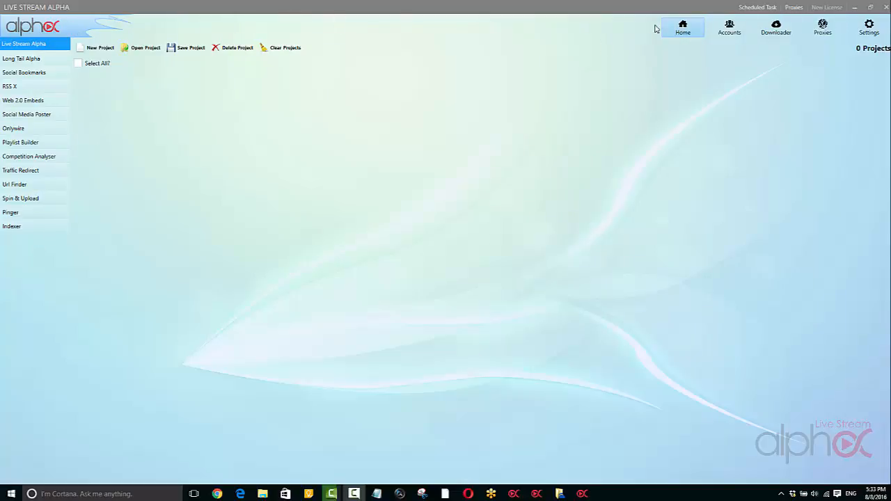
mouse_move(365, 152)
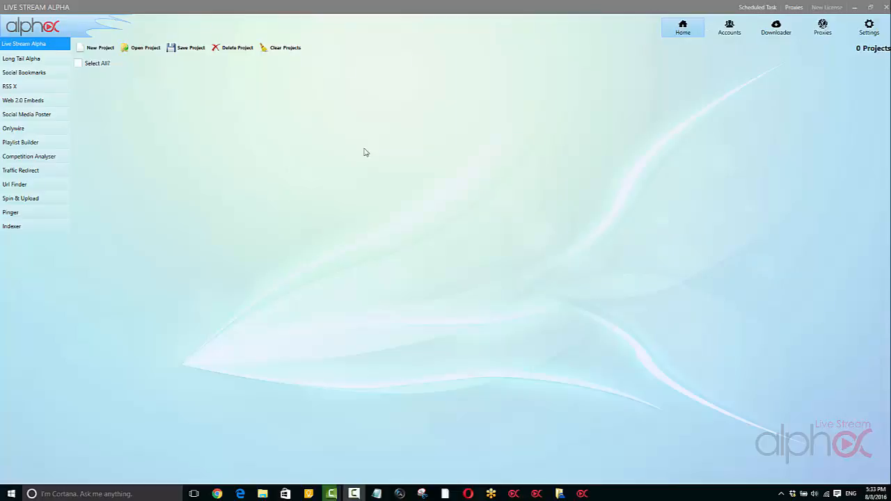
mouse_move(621, 66)
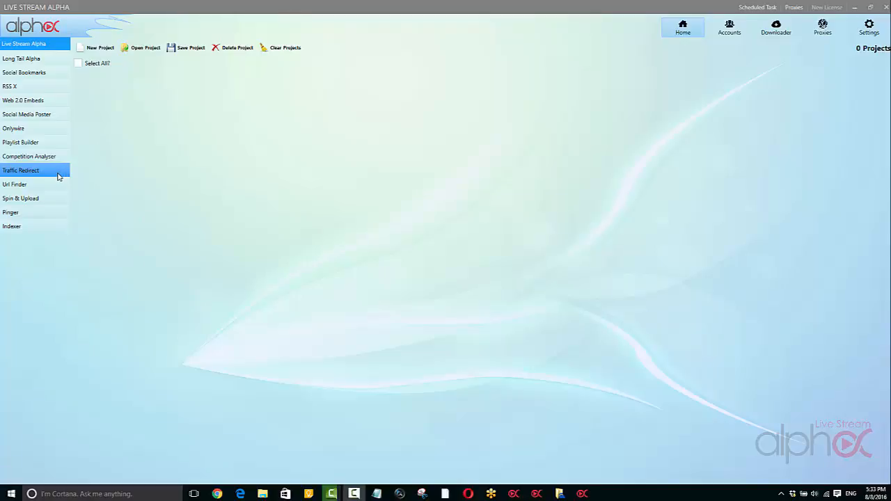
Open Traffic Redirect, try to create a link, and dismiss the missing API key warning.
left_click(14, 183)
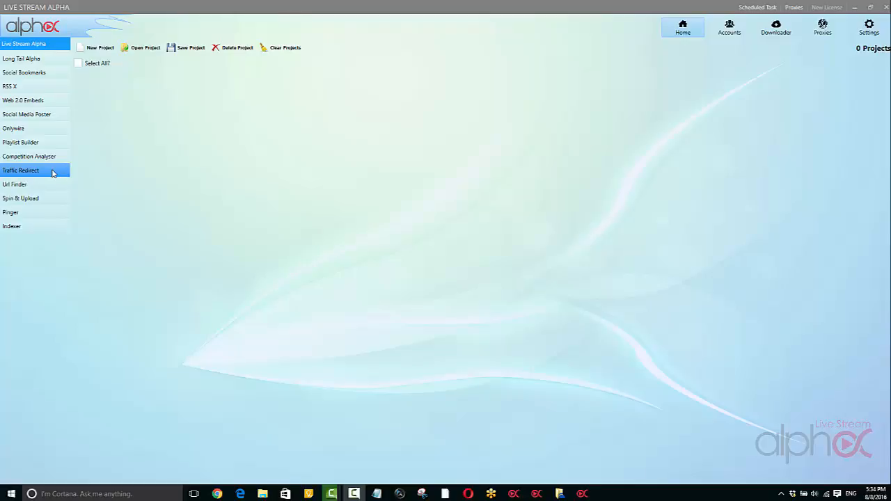
left_click(20, 170)
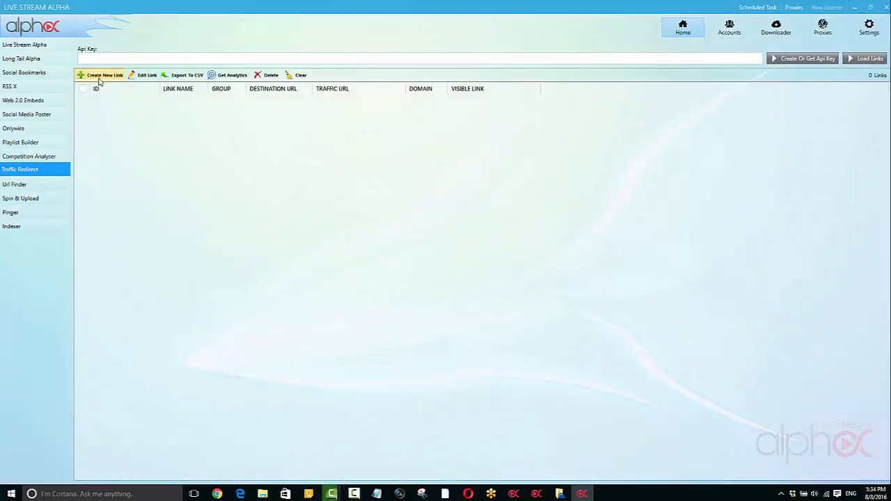
left_click(105, 75)
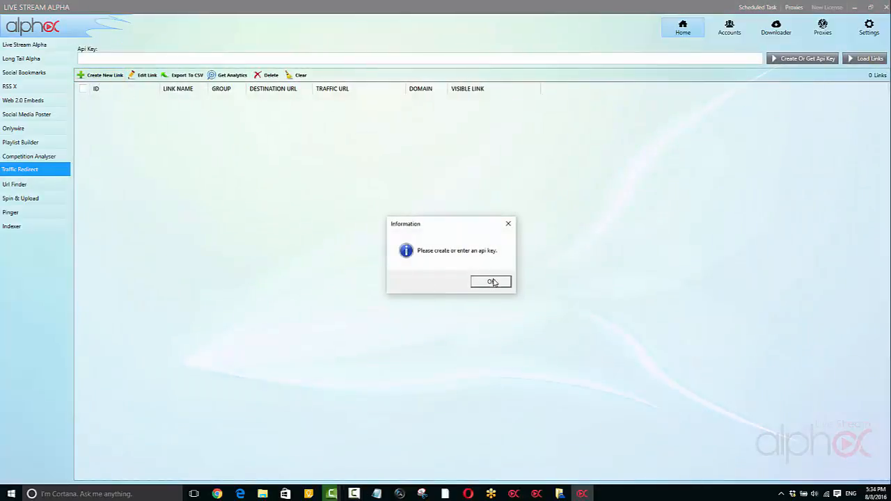
left_click(491, 281)
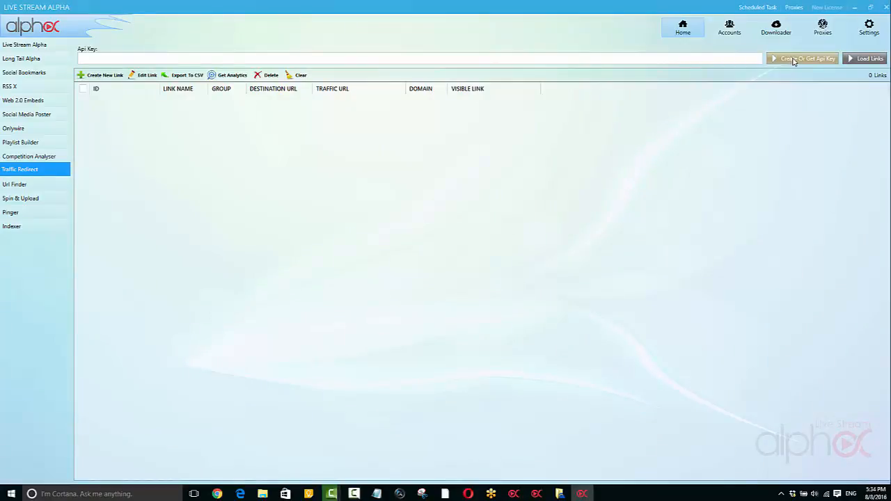
Generate a new API key, acknowledge the confirmation, and select the key text.
left_click(802, 58)
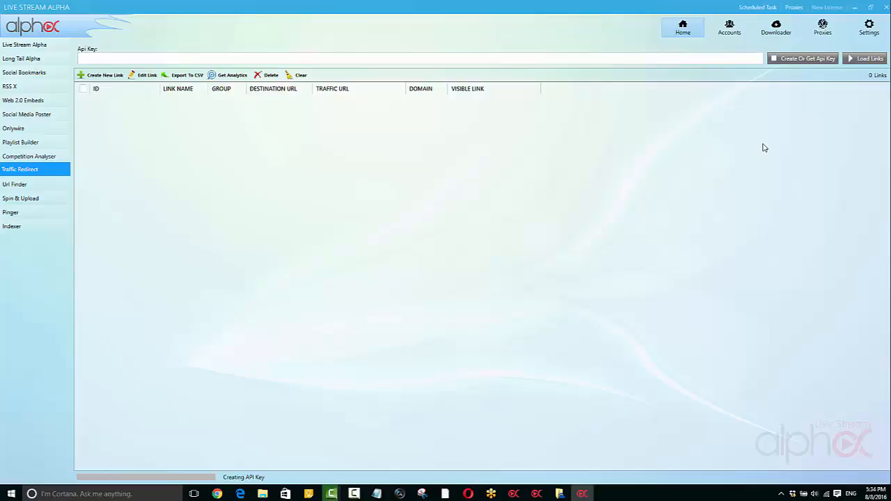
left_click(804, 58)
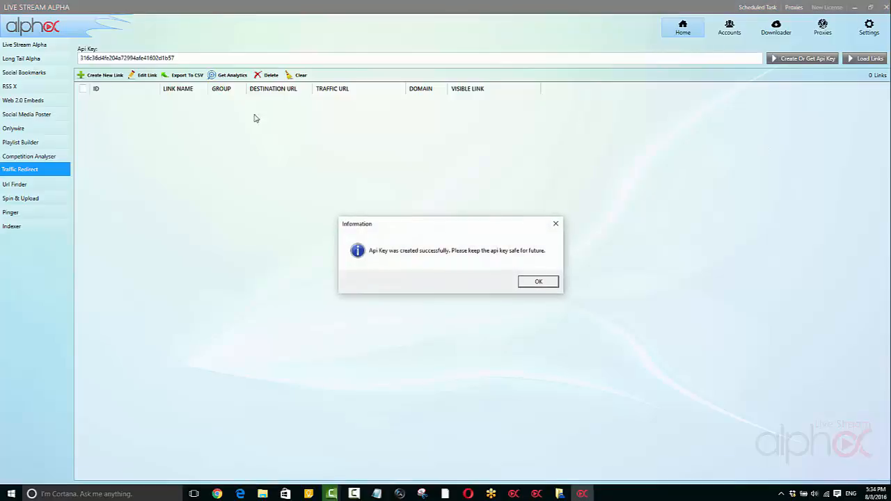
left_click(538, 281)
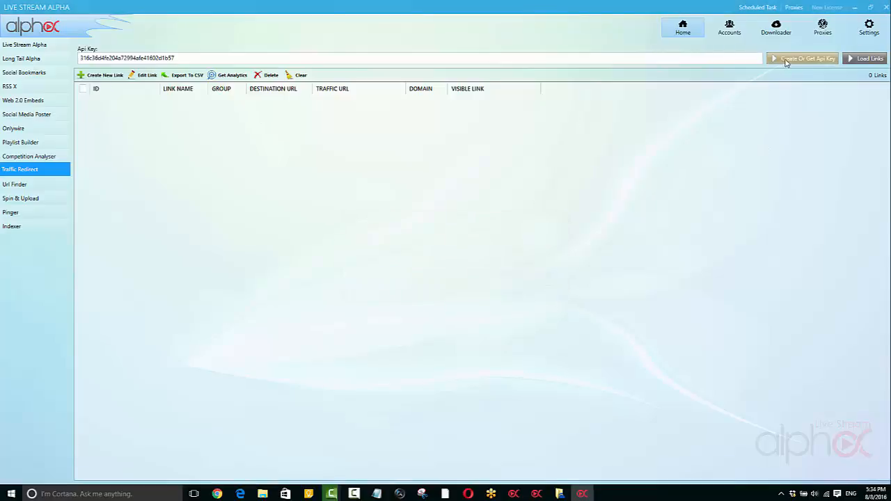
left_click(418, 57)
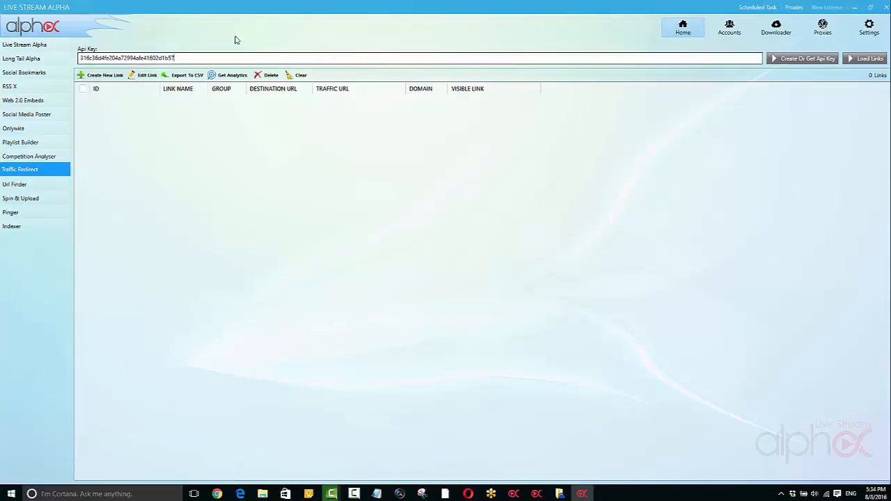
mouse_move(614, 82)
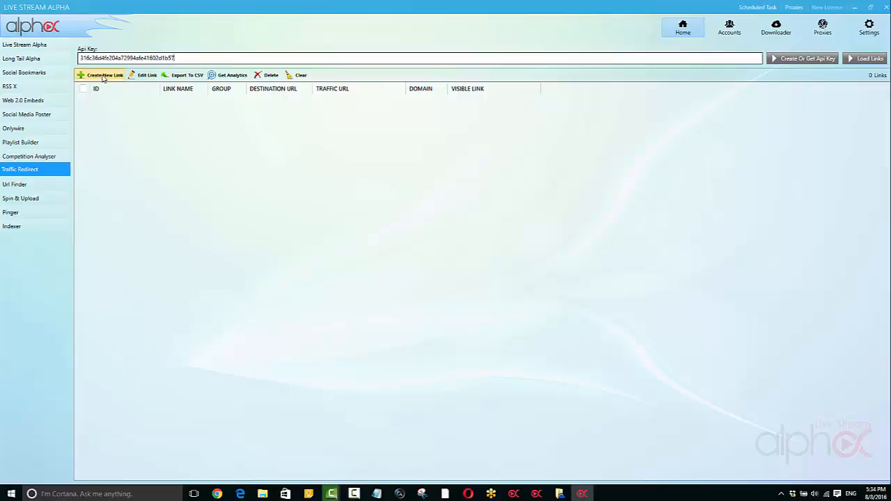
left_click(99, 75)
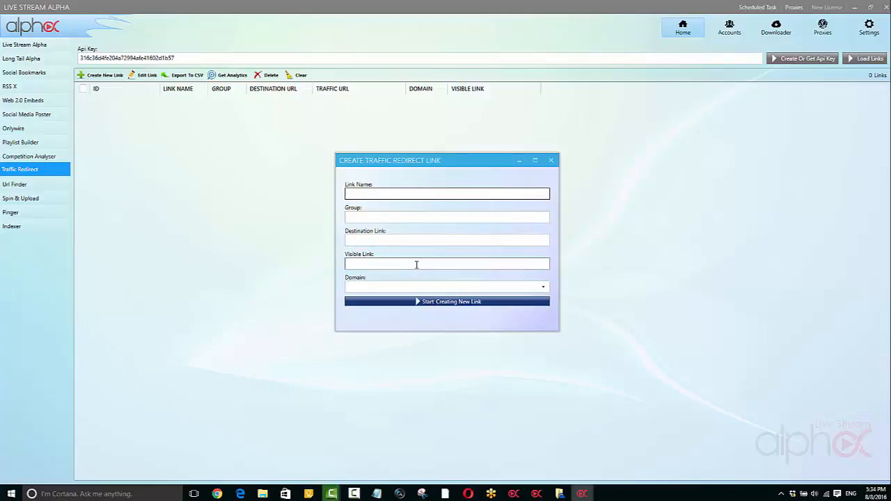
left_click(445, 263)
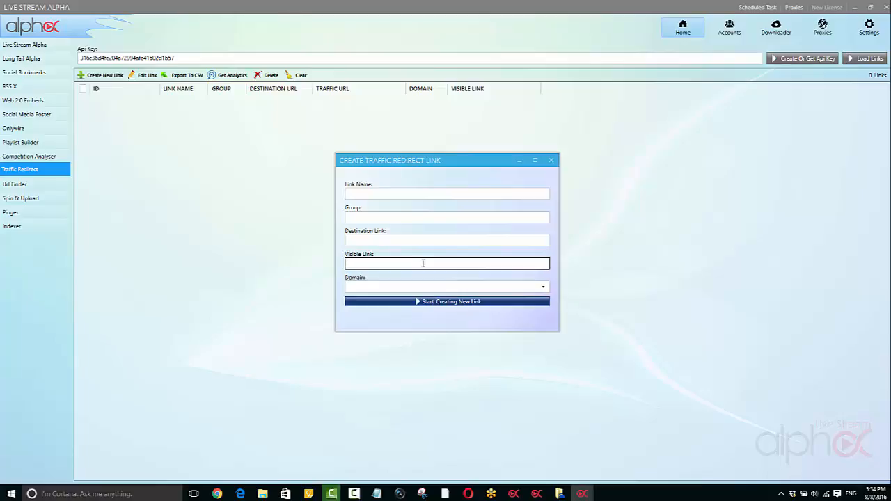
left_click(446, 263)
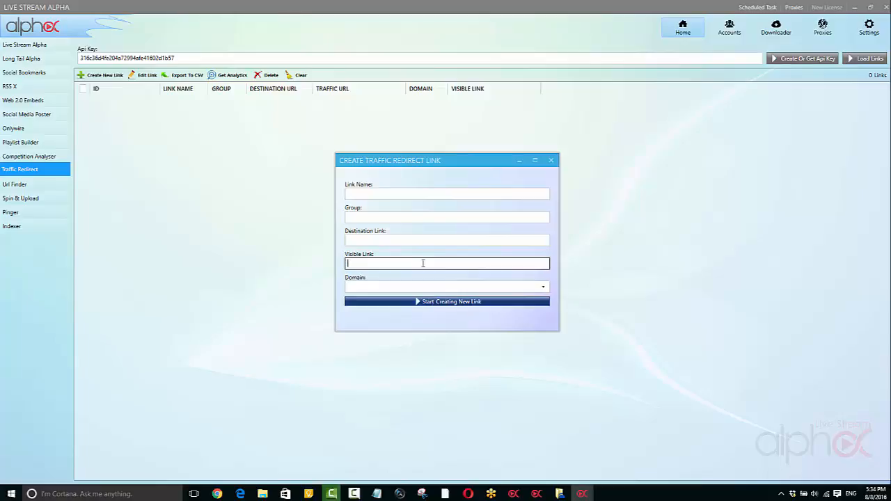
left_click(447, 240)
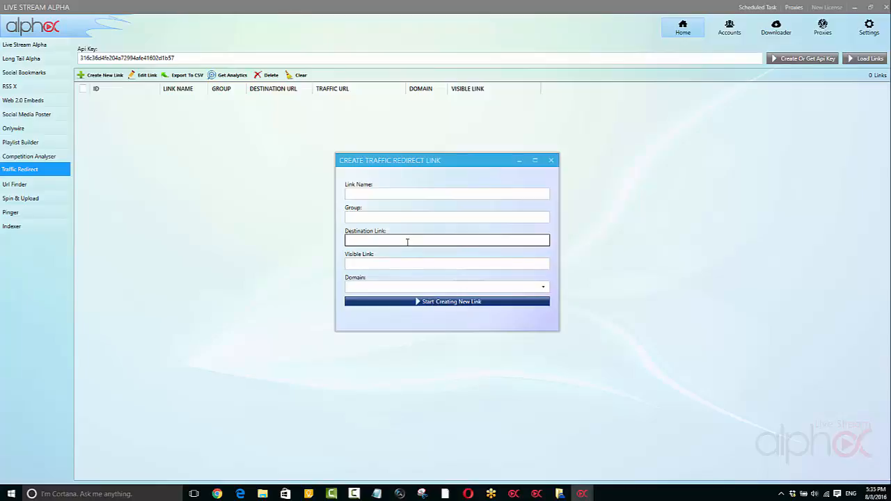
left_click(446, 240)
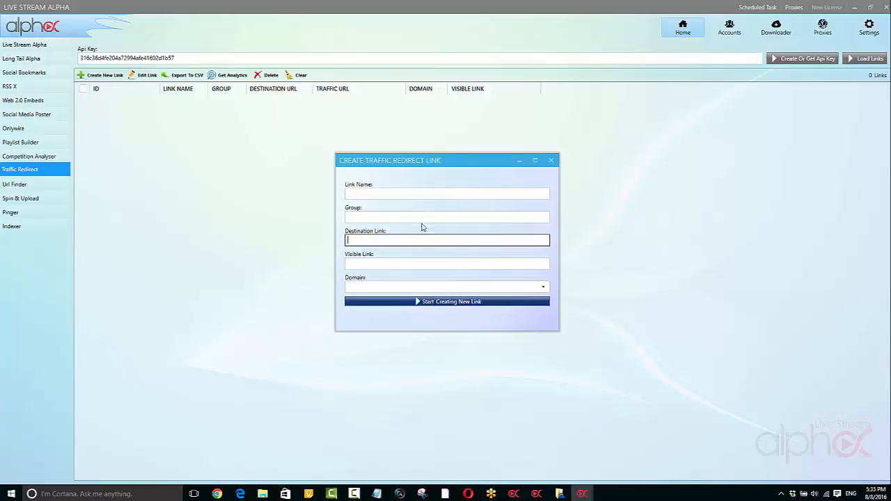
left_click(446, 263)
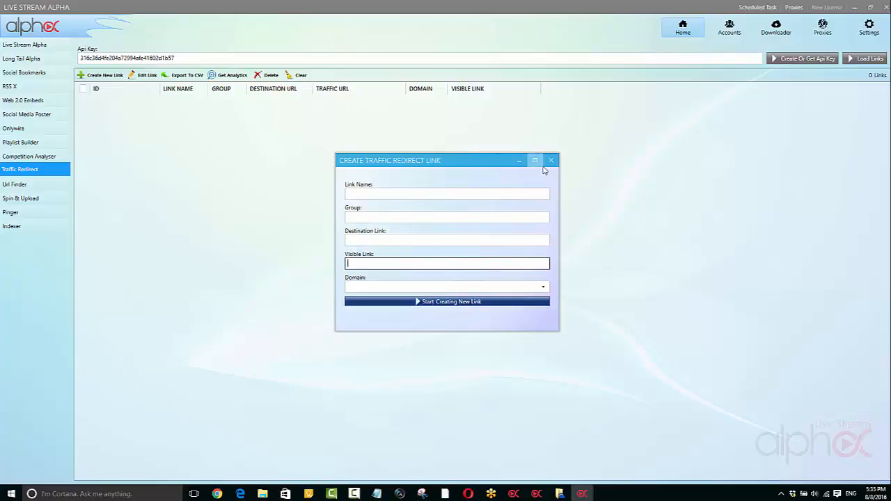
left_click(550, 160)
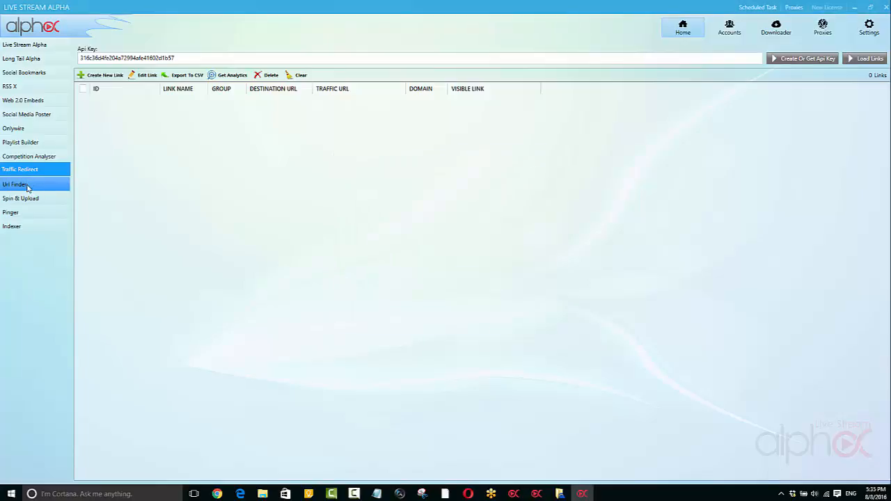
left_click(14, 183)
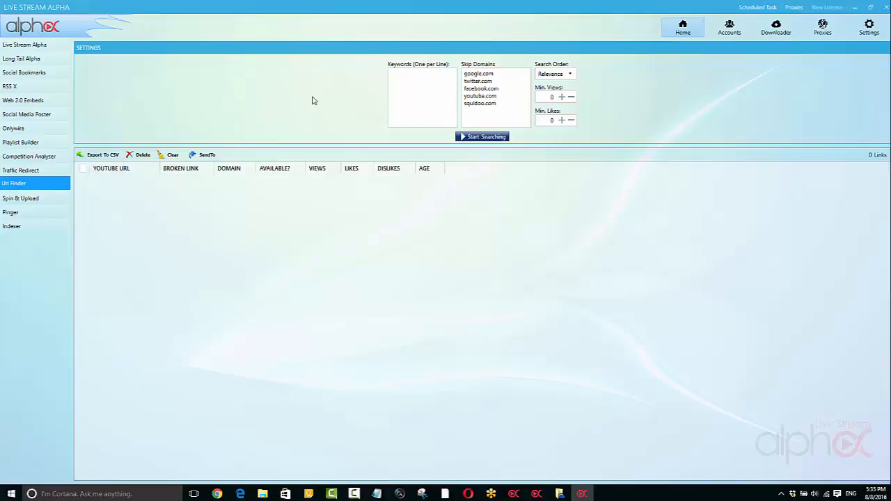
left_click(422, 98)
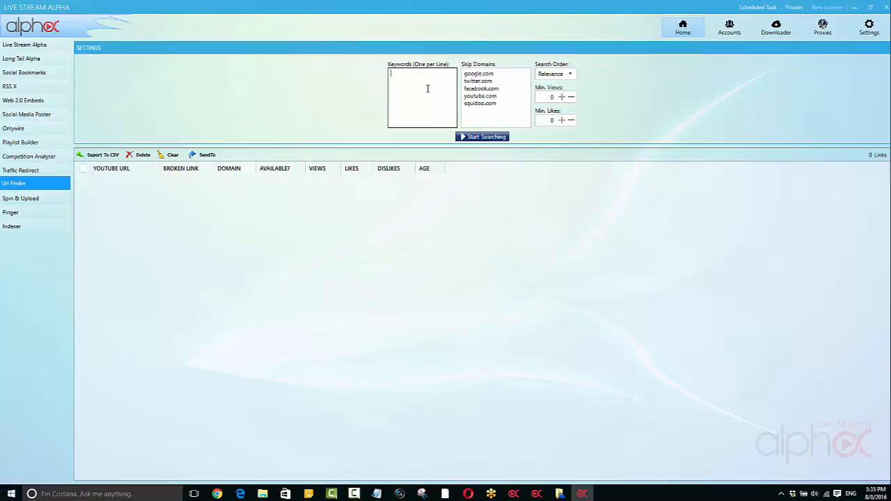
mouse_move(424, 83)
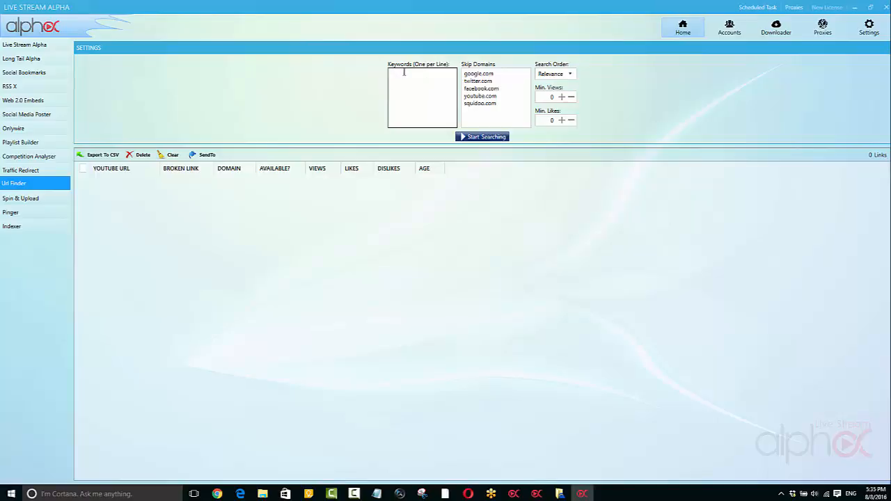
mouse_move(413, 82)
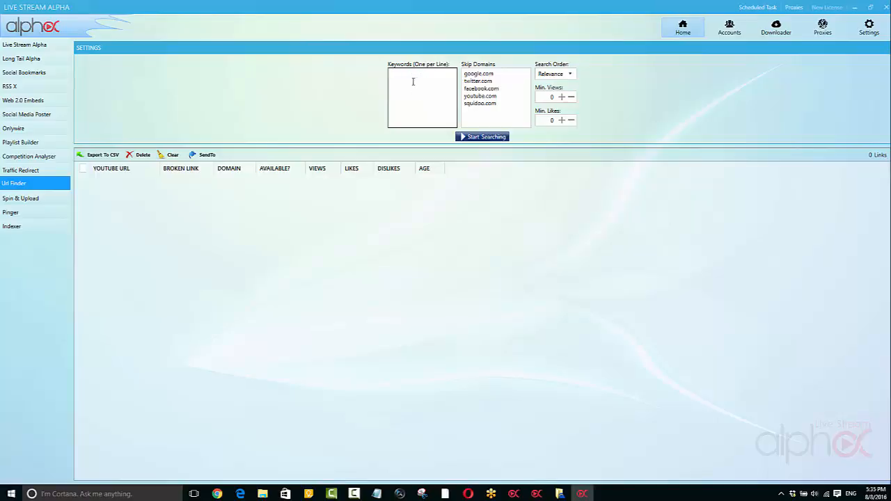
mouse_move(406, 101)
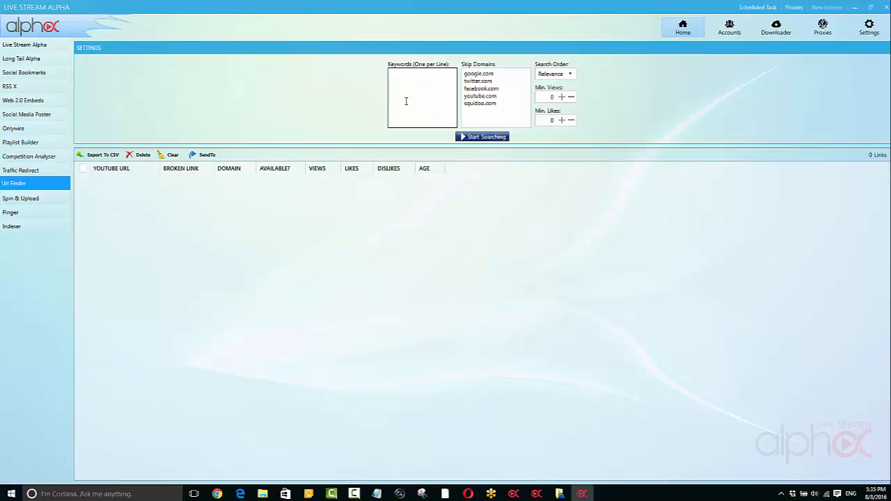
mouse_move(423, 110)
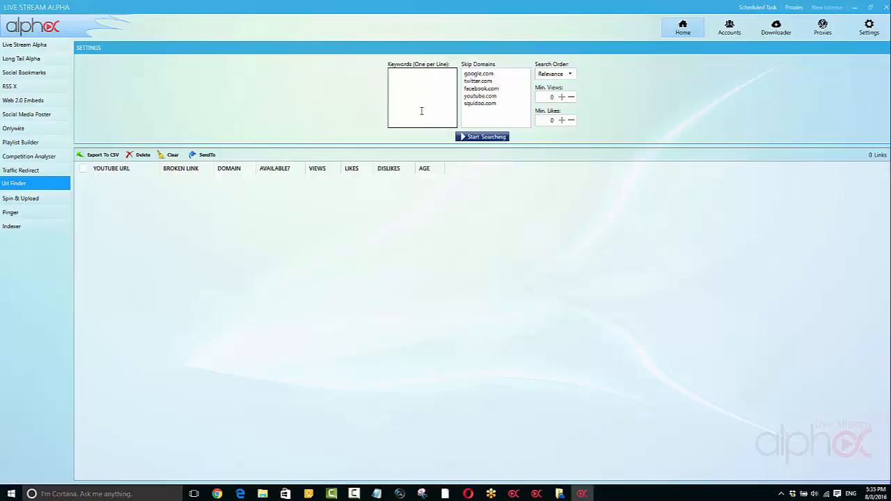
left_click(421, 73)
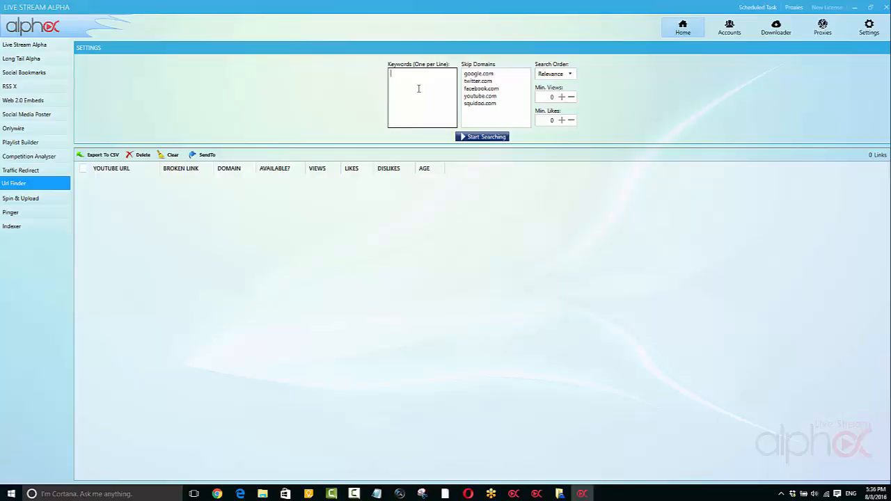
mouse_move(483, 424)
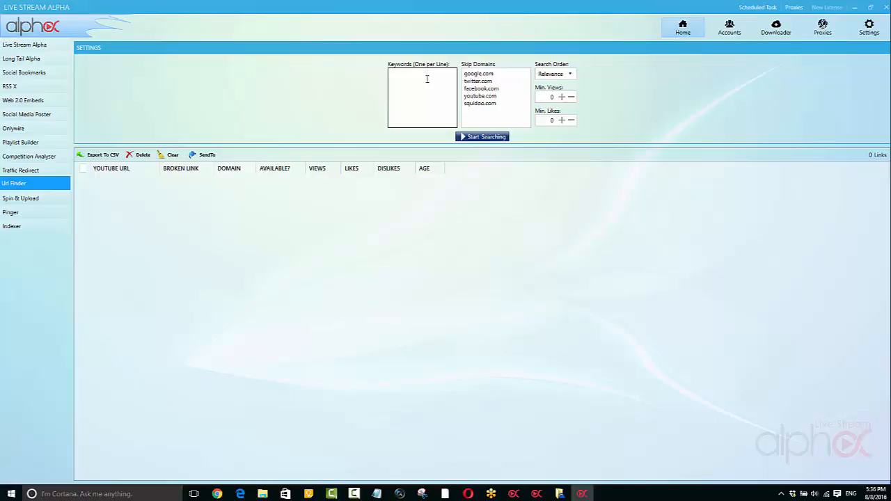
mouse_move(633, 132)
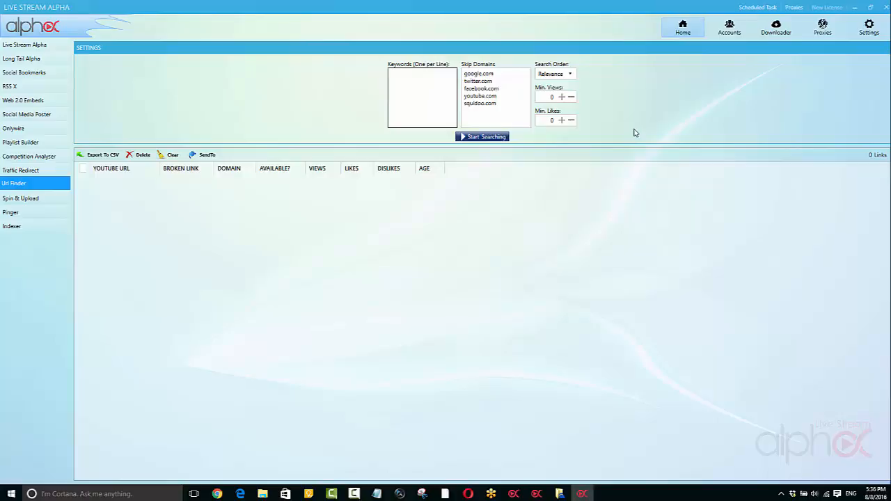
mouse_move(632, 133)
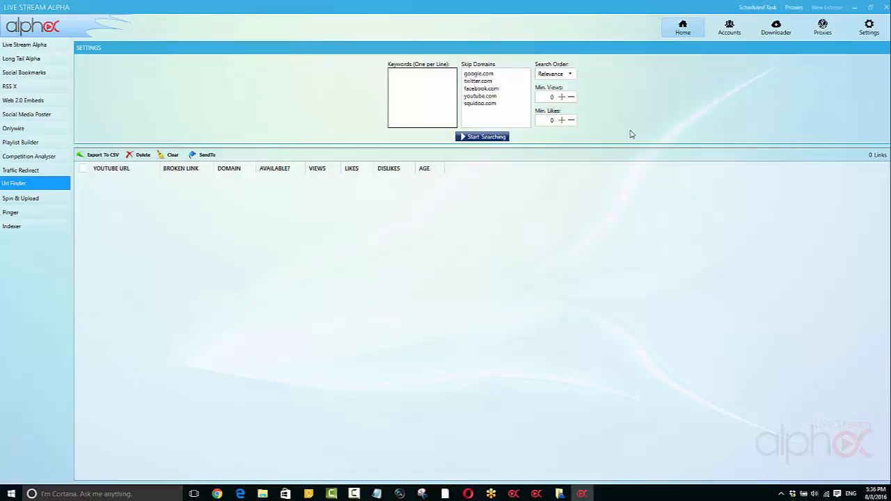
left_click(418, 74)
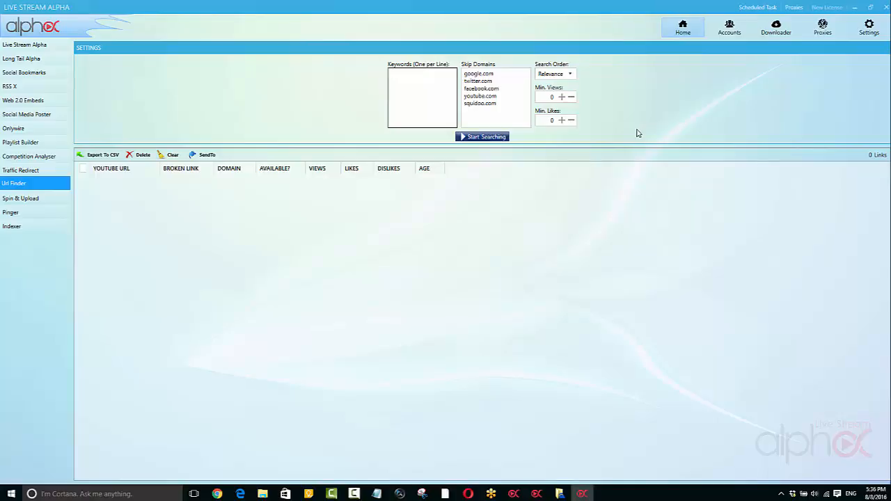
mouse_move(498, 355)
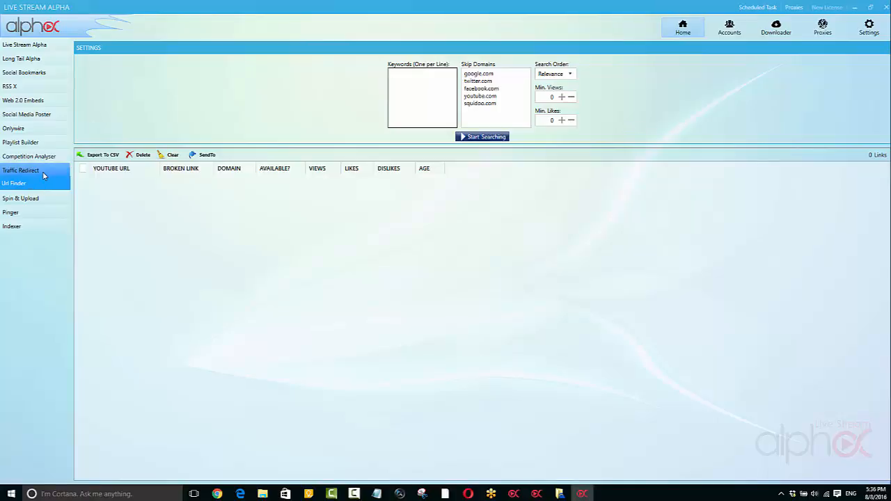
left_click(13, 182)
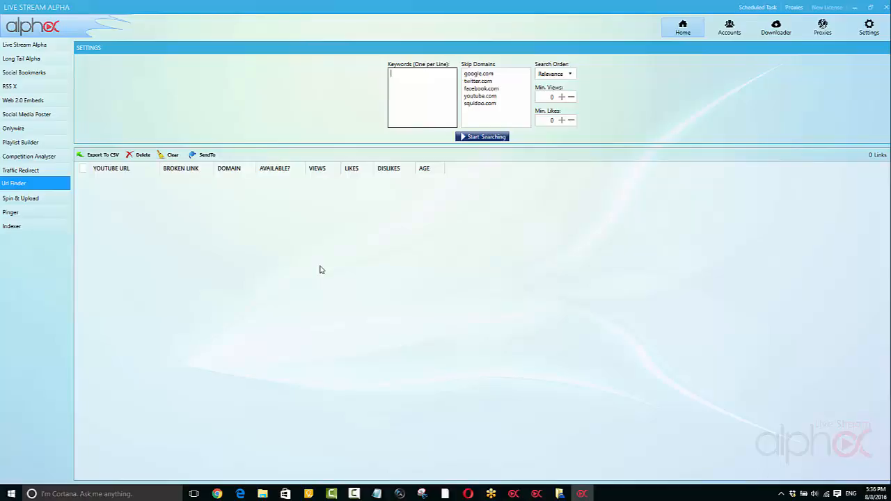
mouse_move(315, 195)
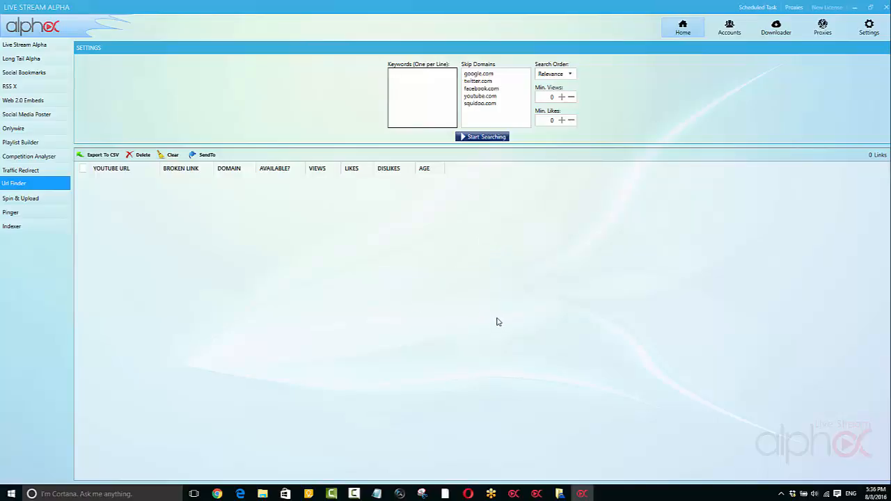
mouse_move(494, 324)
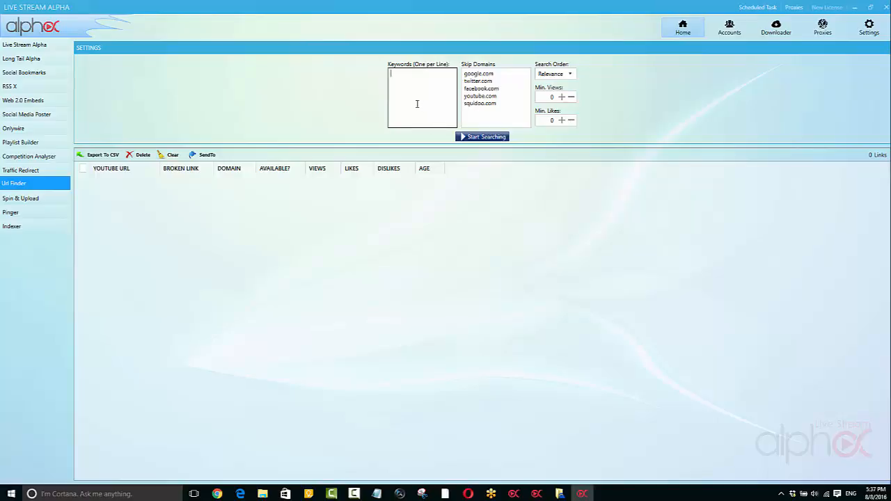
left_click(24, 44)
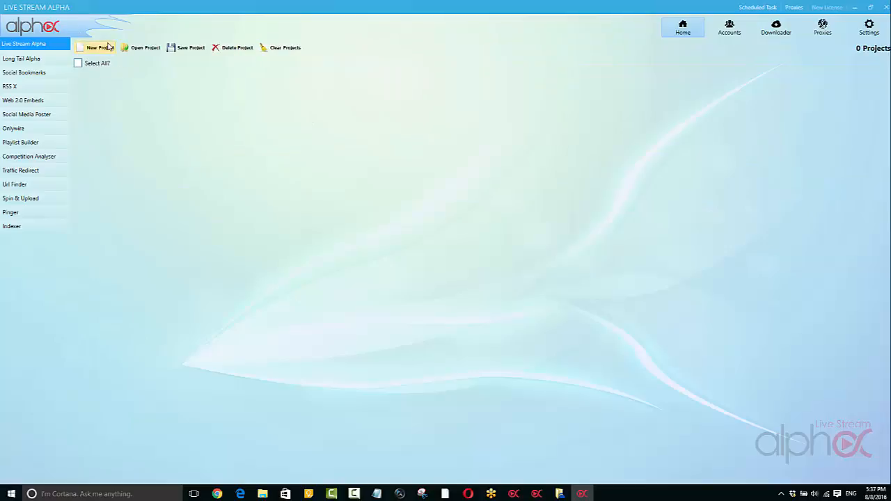
Add a new project and open its Add Video form.
left_click(98, 48)
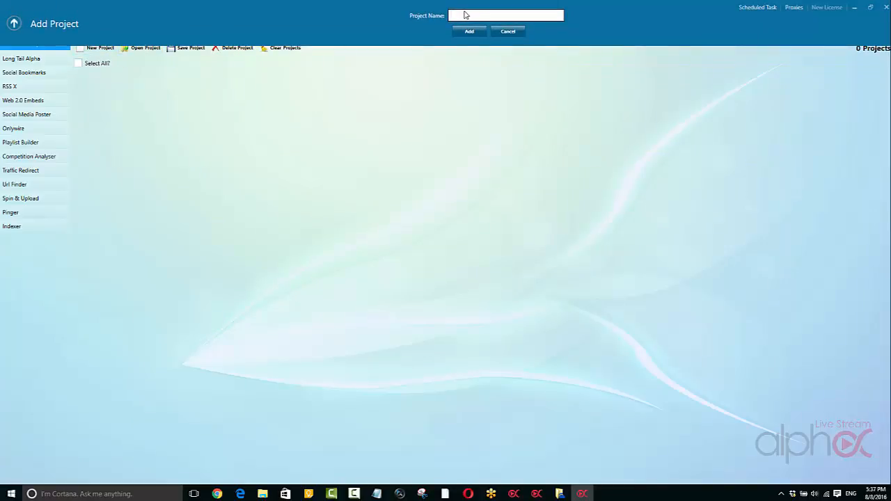
left_click(469, 31)
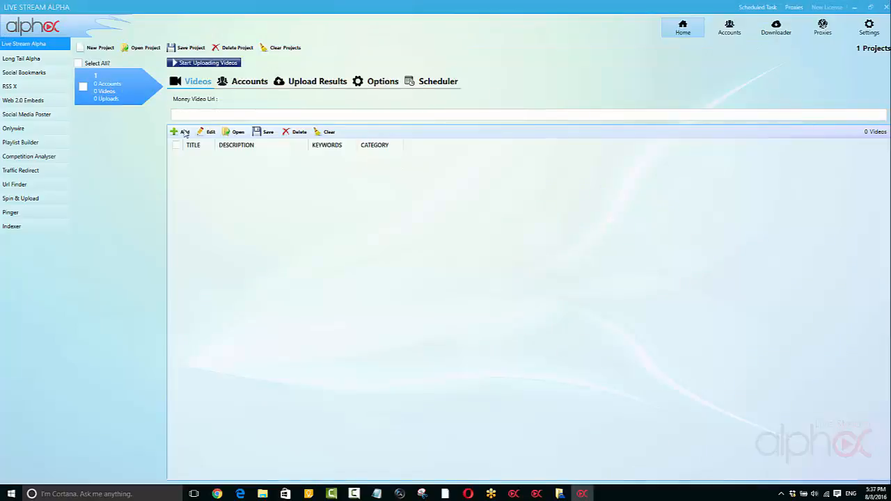
left_click(182, 131)
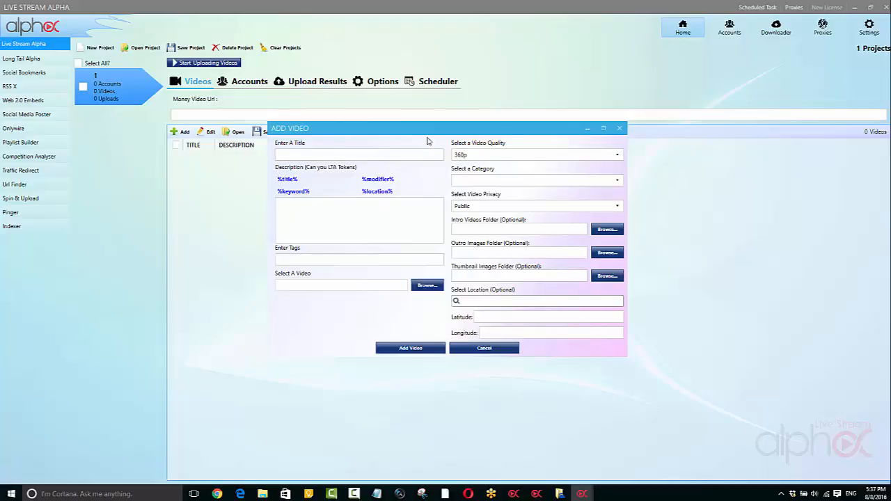
mouse_move(464, 240)
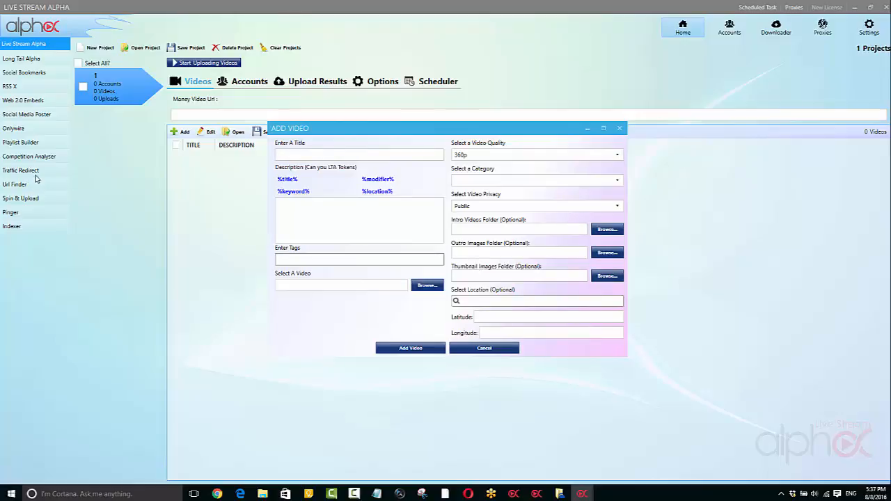
mouse_move(36, 180)
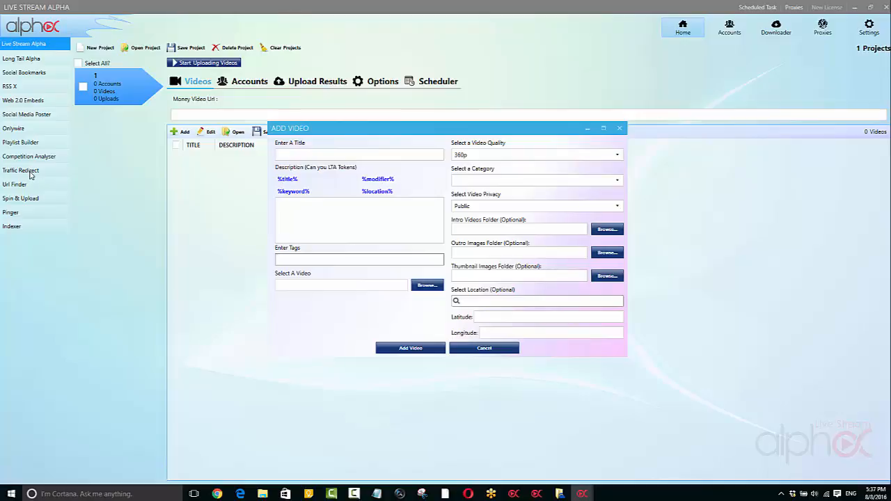
mouse_move(29, 177)
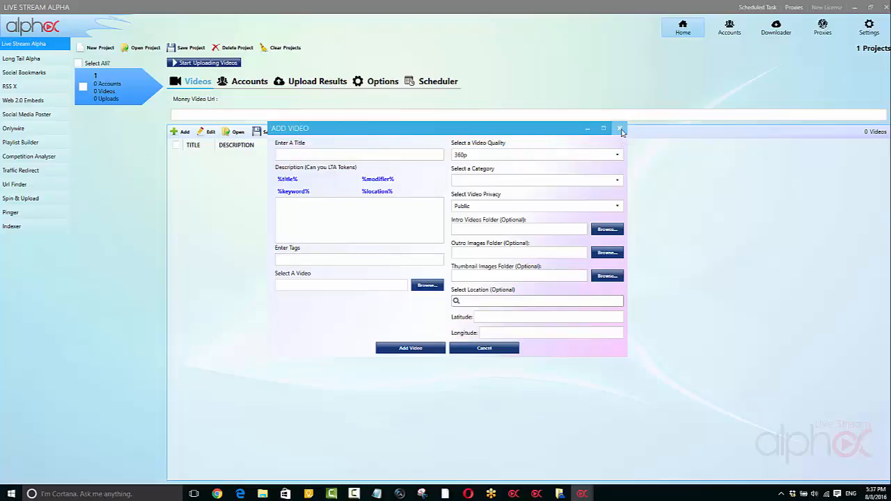
Close the blank Add Video form with its title-bar X, adding no video.
left_click(619, 129)
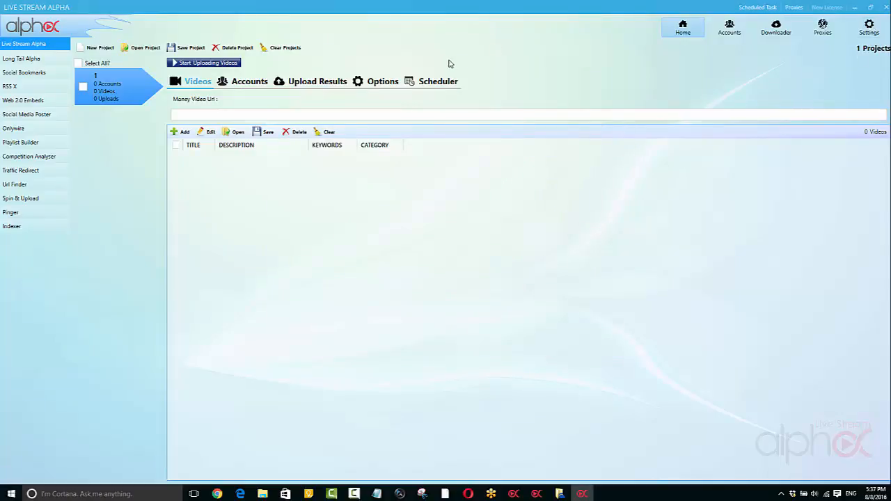
mouse_move(39, 190)
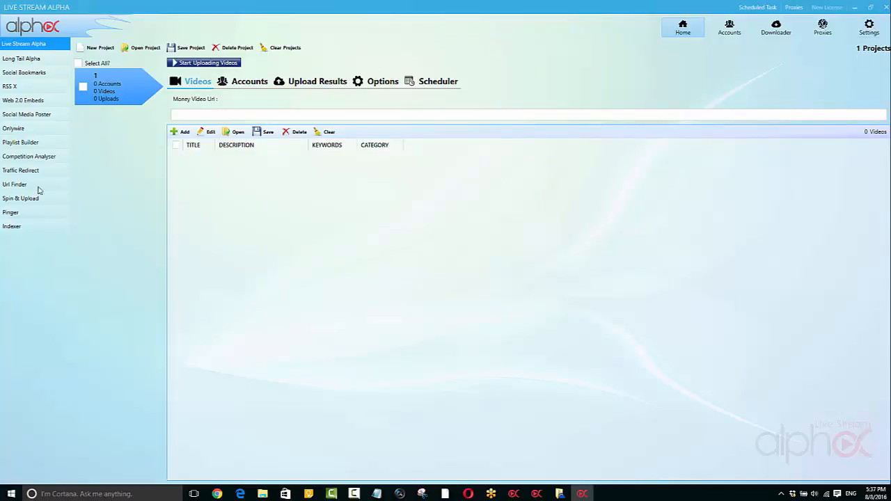
mouse_move(33, 245)
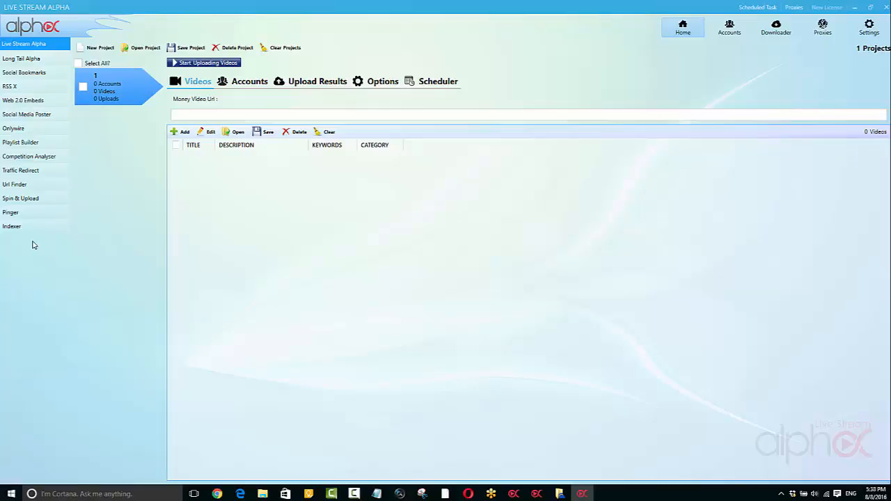
mouse_move(21, 142)
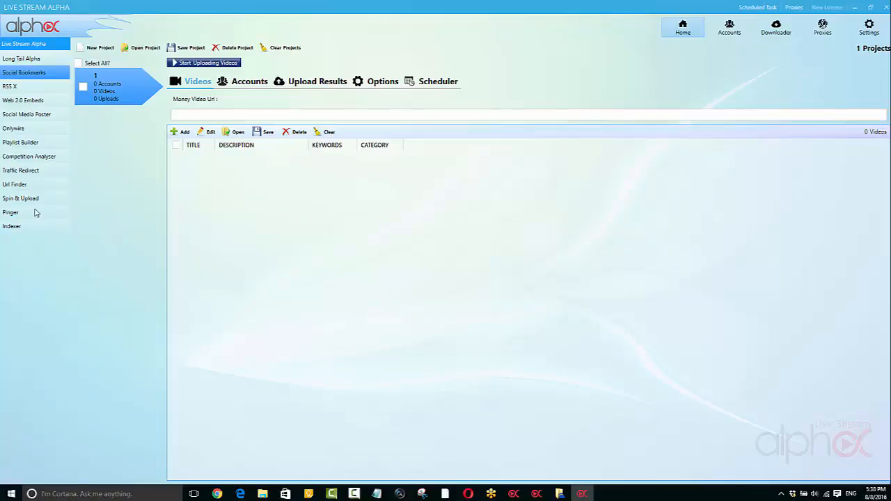
mouse_move(115, 192)
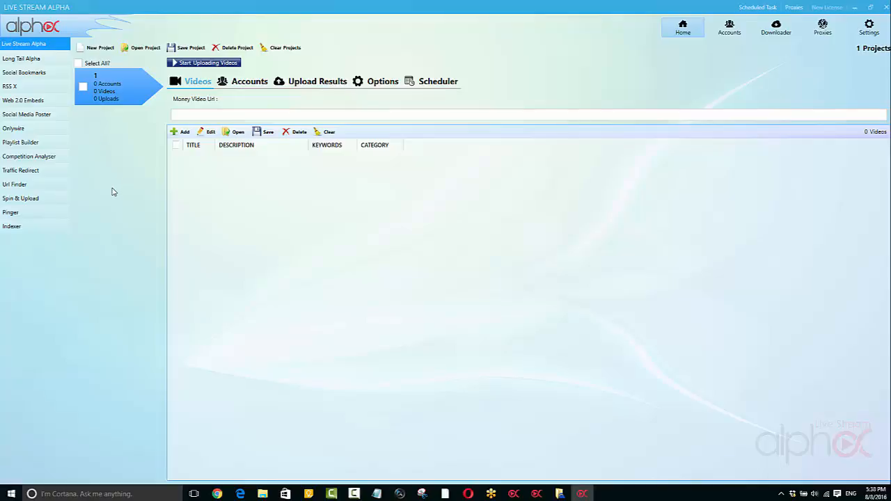
mouse_move(119, 197)
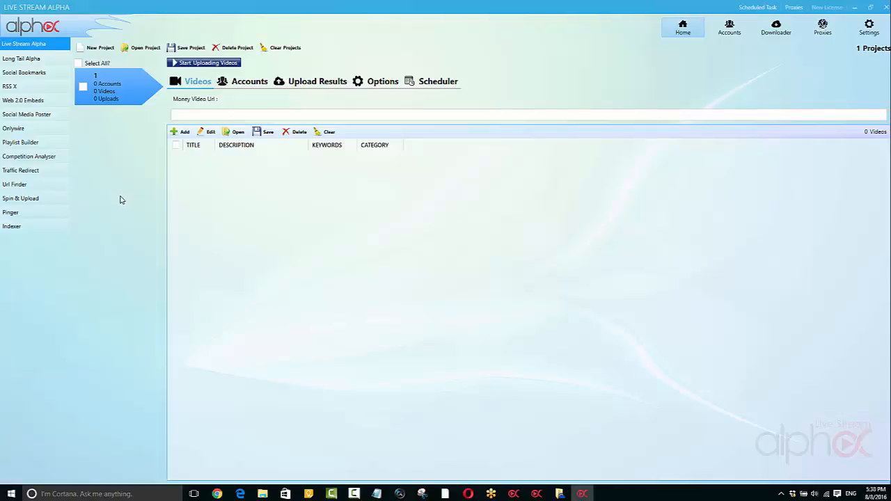
mouse_move(237, 223)
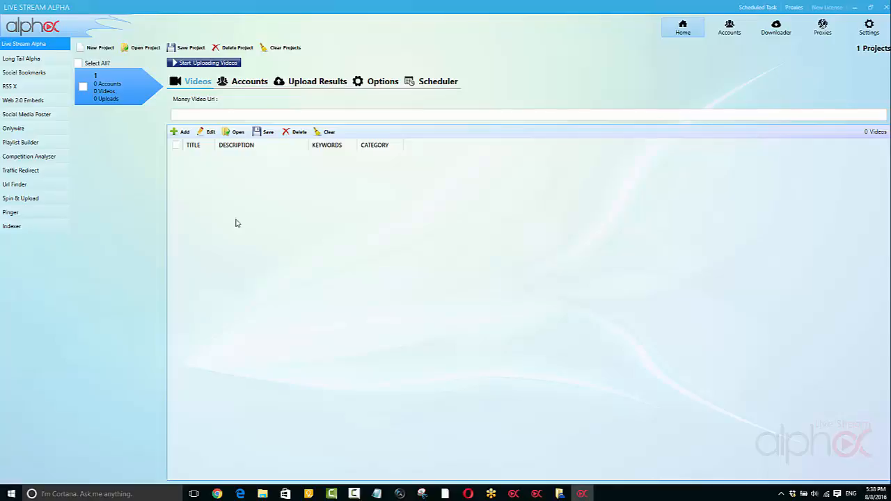